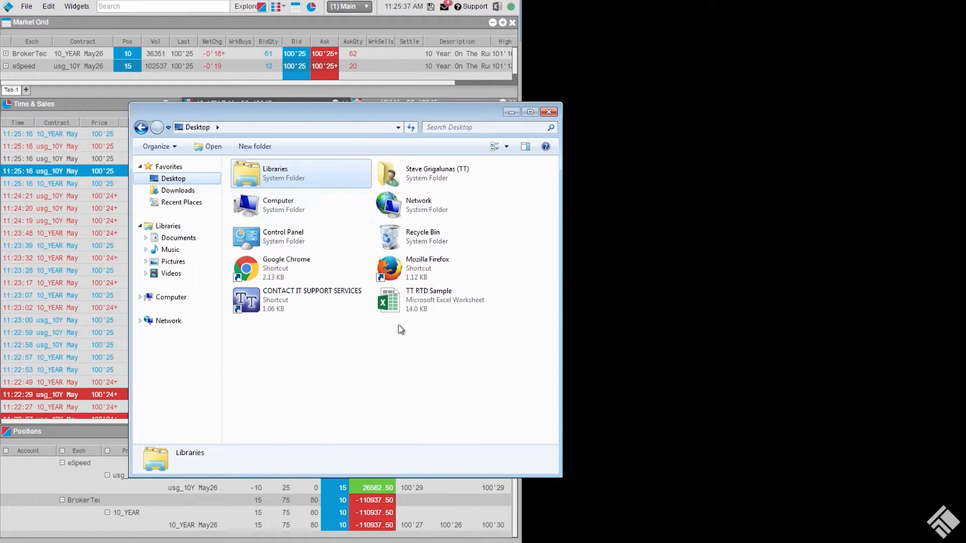
- Launch the TT RTD Sample workbook from the Desktop beside the two MD Trader ladders
left_click(430, 300)
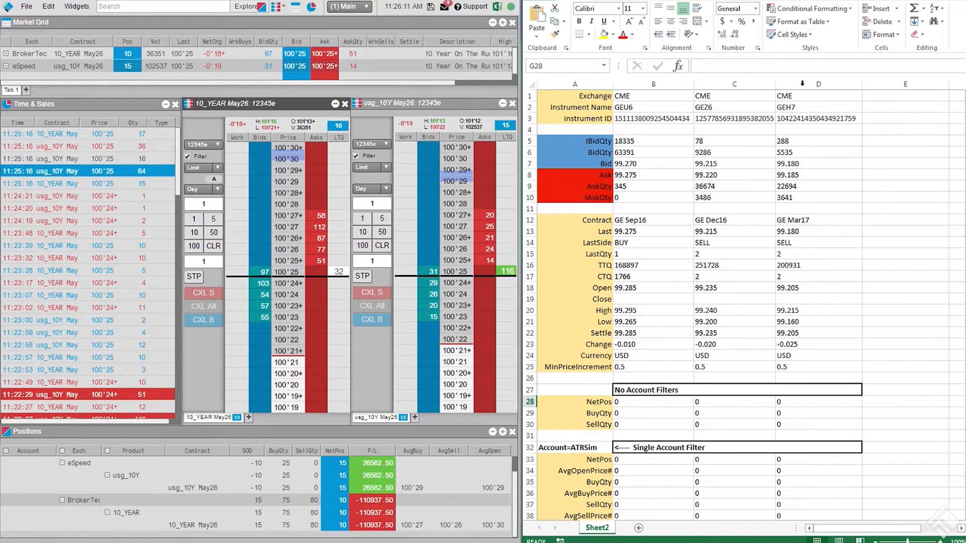
- Delete column D to drop the third instrument from the sample sheet
right_click(818, 83)
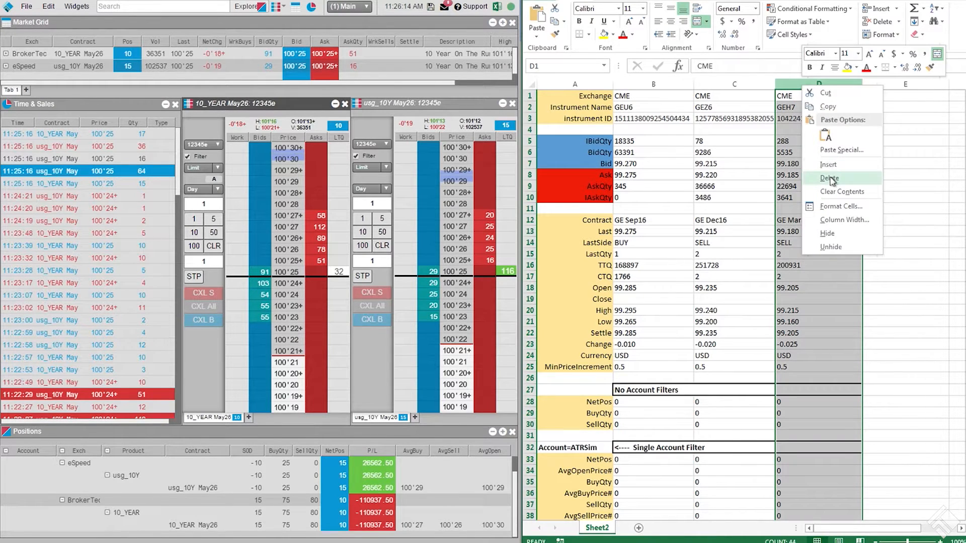
left_click(830, 178)
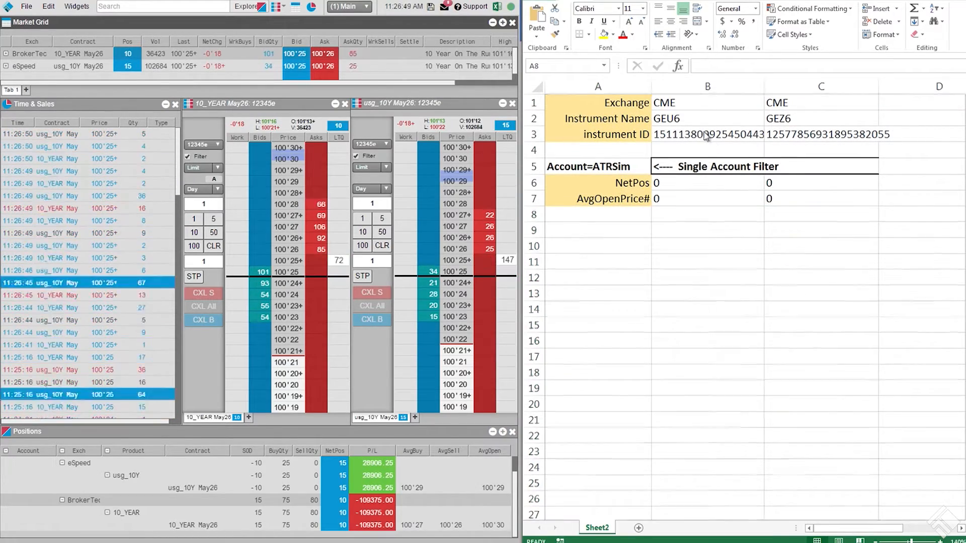
left_click(708, 134)
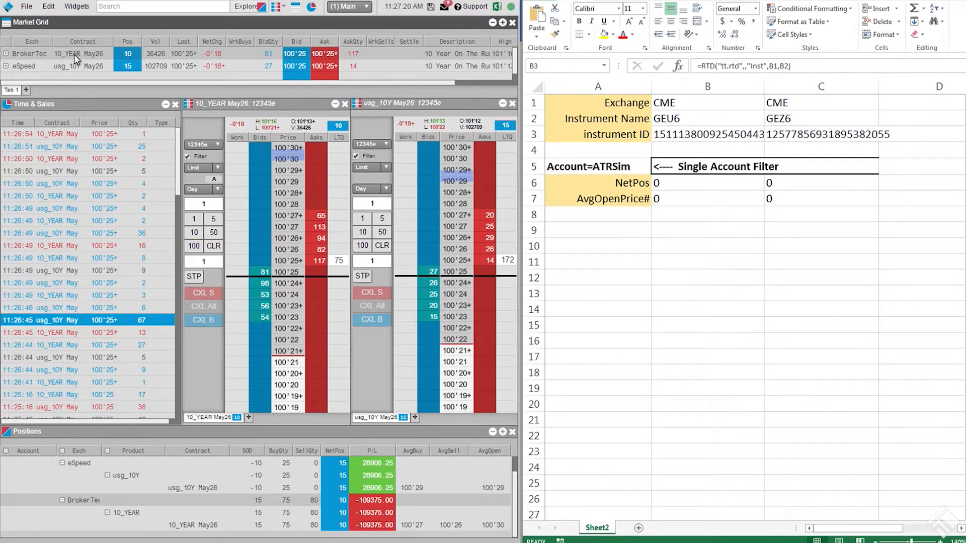
- View the 10_YEAR contract's instrument data (Ctrl+Shift+X) and select cell B2 for the name
key("ctrl+shift+x")
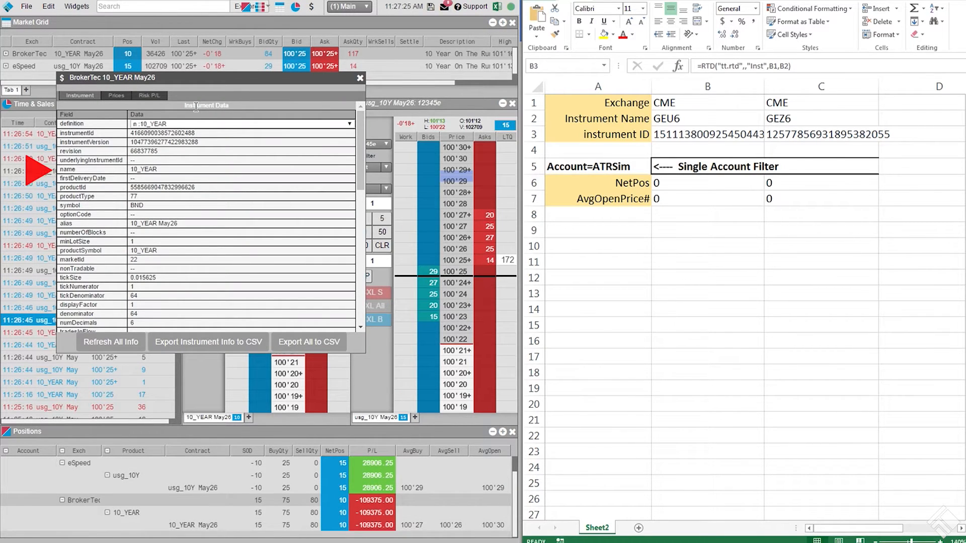
scroll("down", 3)
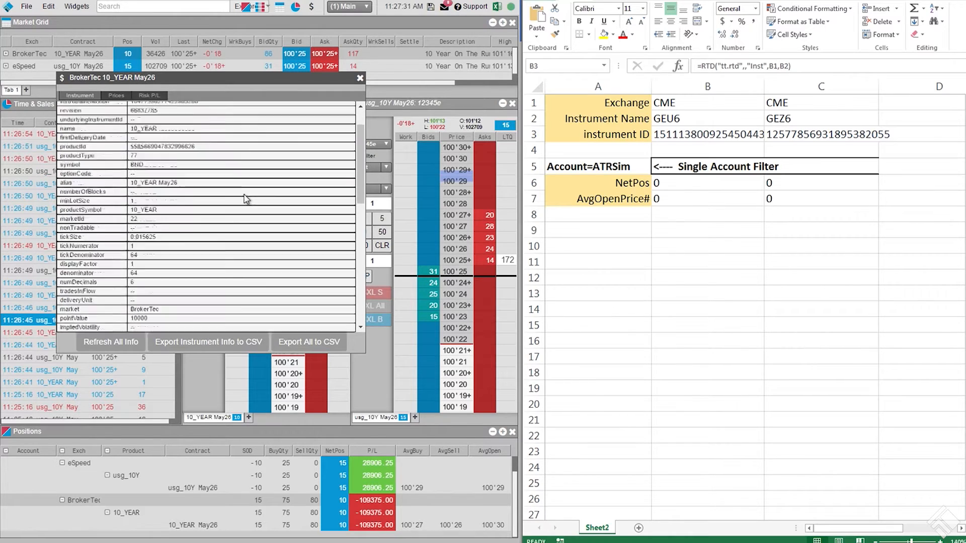
scroll("down", 3)
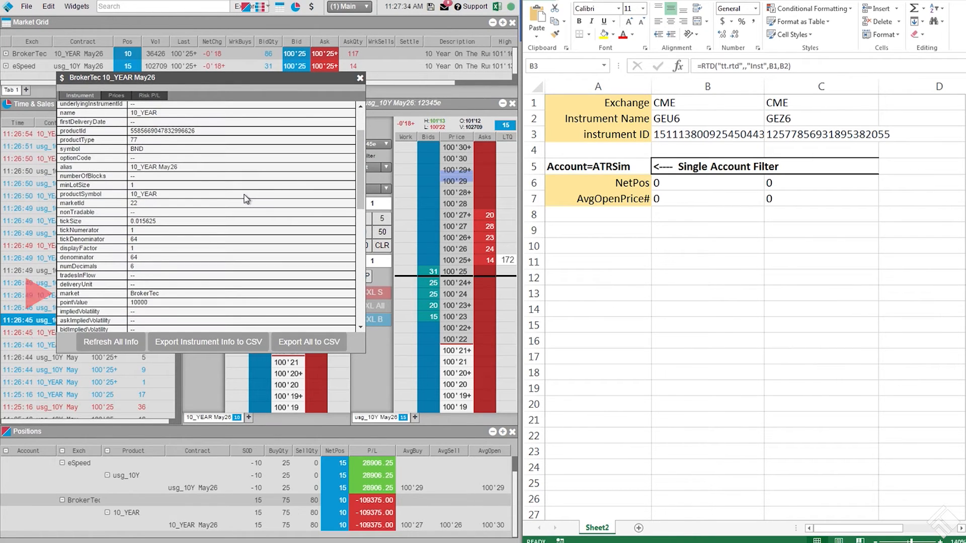
left_click(708, 134)
type("1")
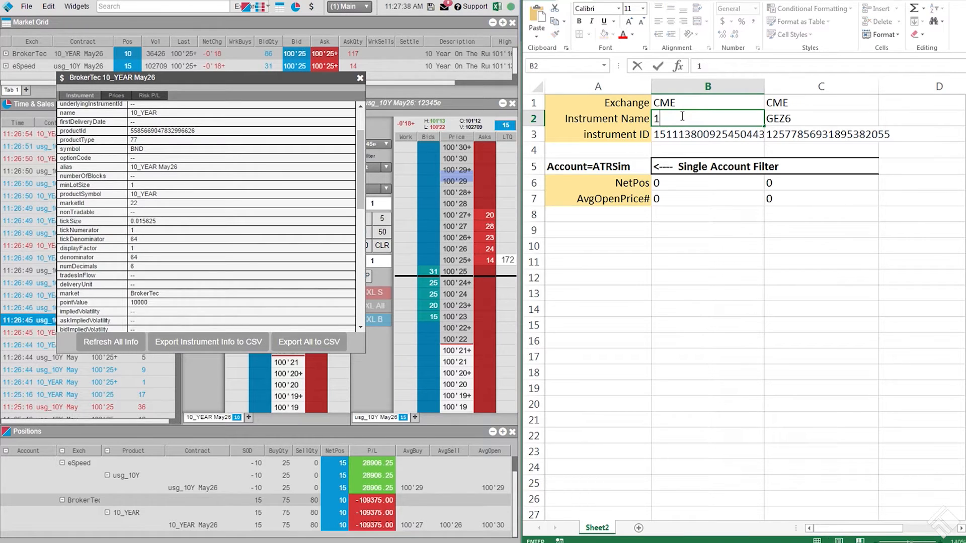
- Enter the 10_year instrument name in B2 and move to the next cell
type("0_year")
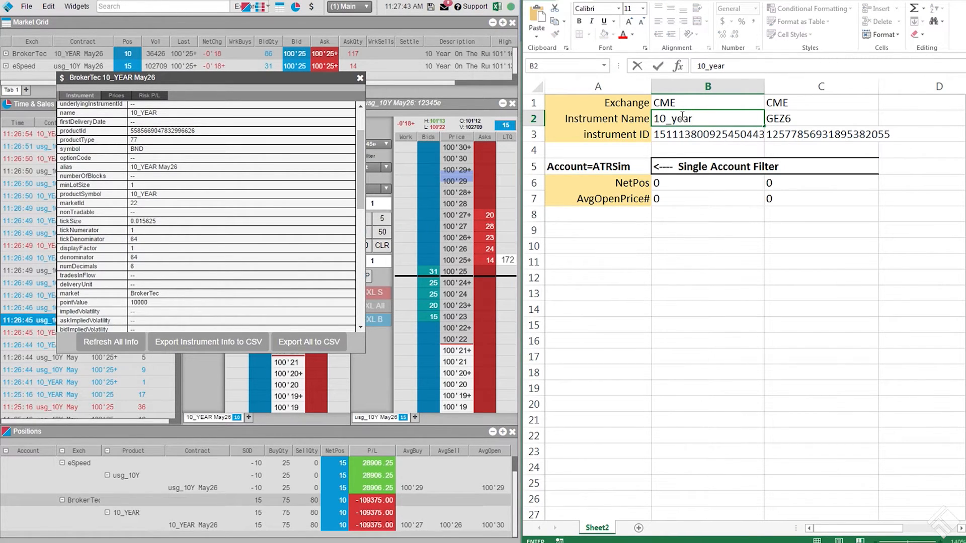
left_click(600, 168)
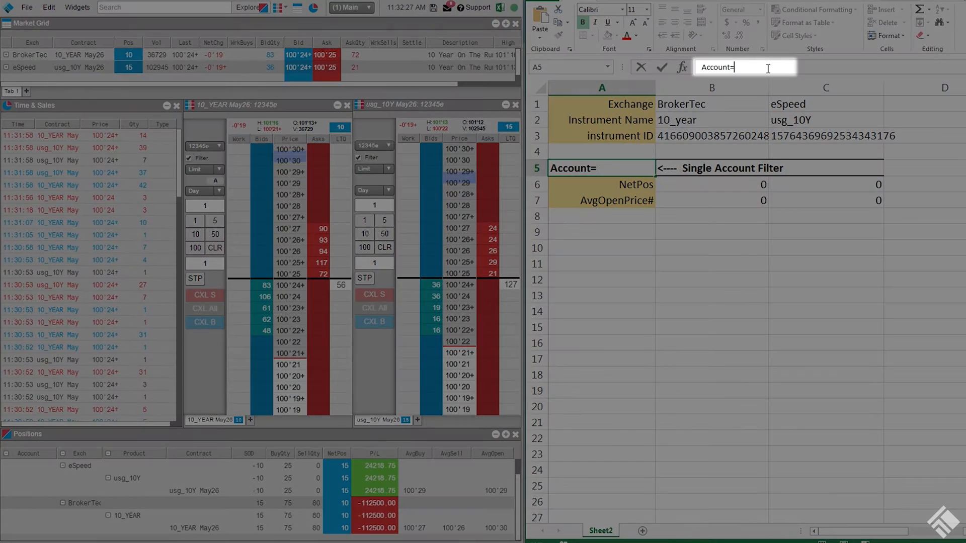
- Set the account filter in A5 to 12345e
type("12345e")
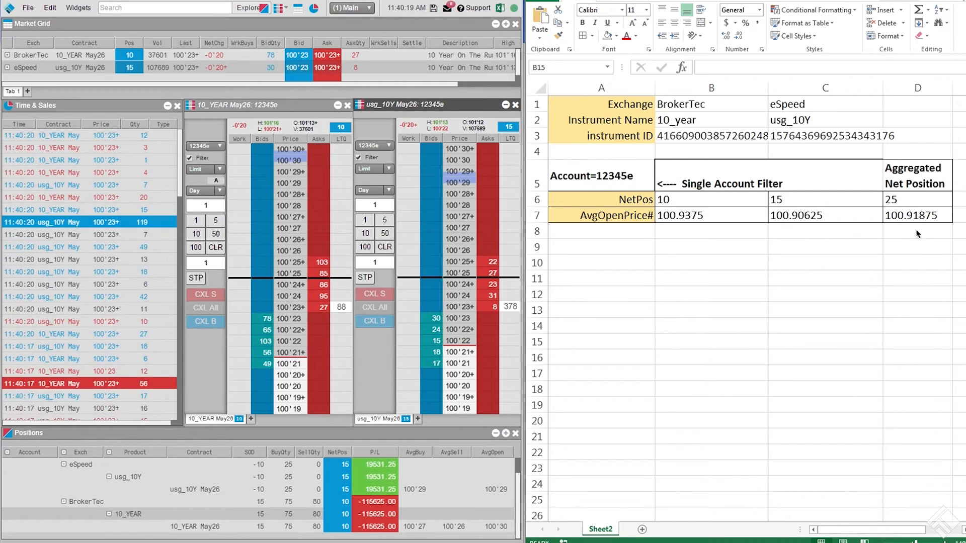
- Copy D7's aggregated average open price and paste it as a link on the usg_10Y ladder
left_click(918, 216)
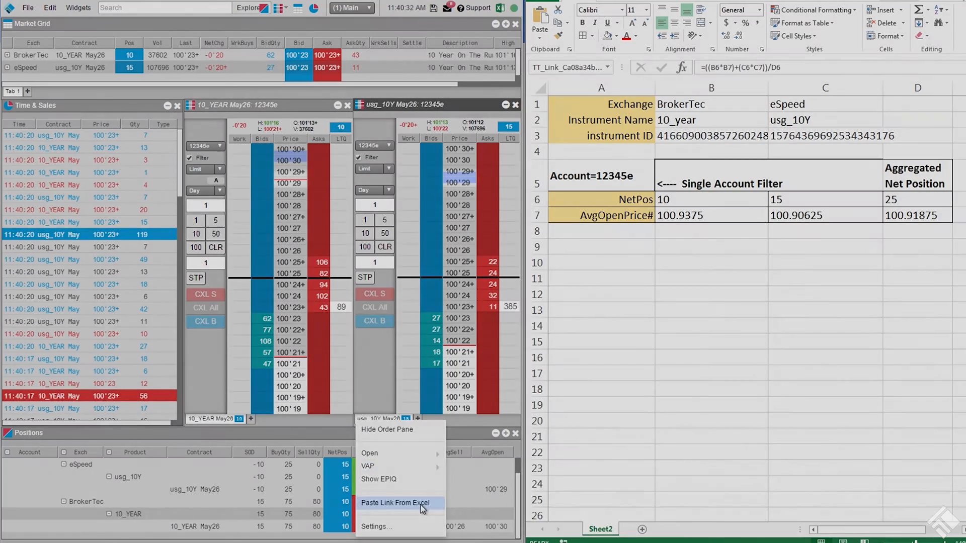
left_click(399, 503)
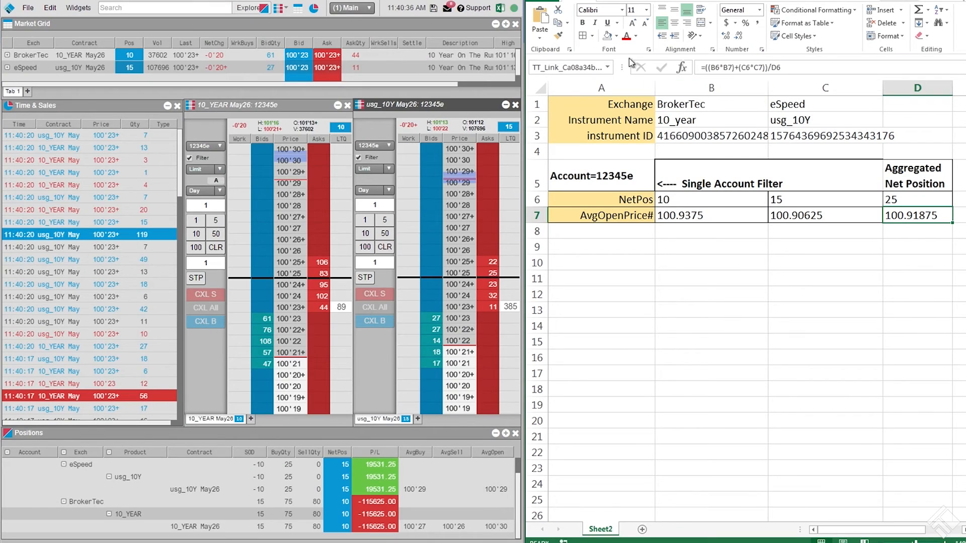
- Apply a magenta fill to D7 (100.91875) so the linked laser line shows in magenta
left_click(617, 36)
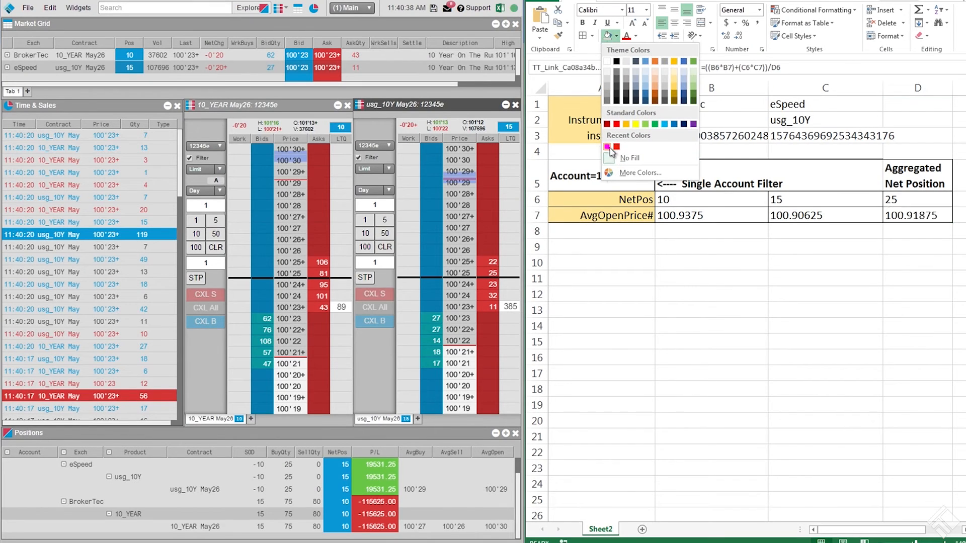
left_click(614, 147)
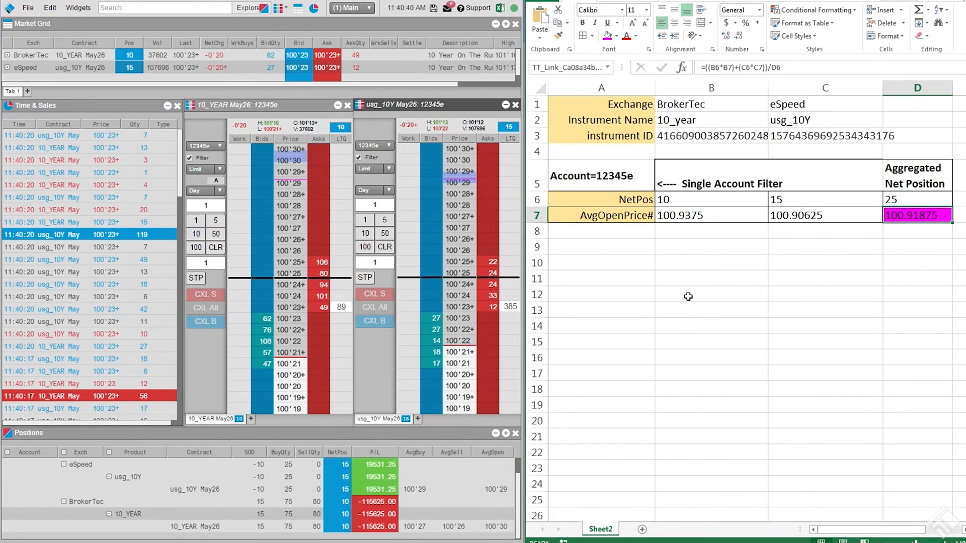
left_click(711, 295)
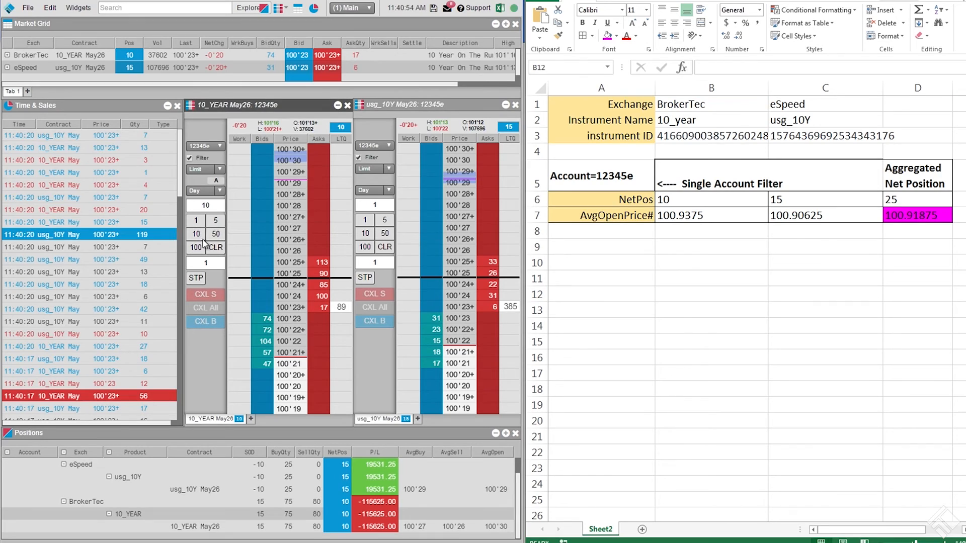